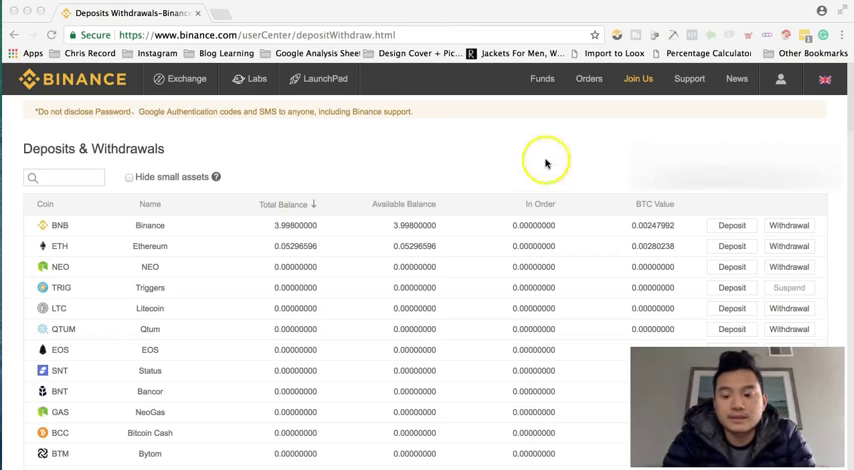
mouse_move(416, 170)
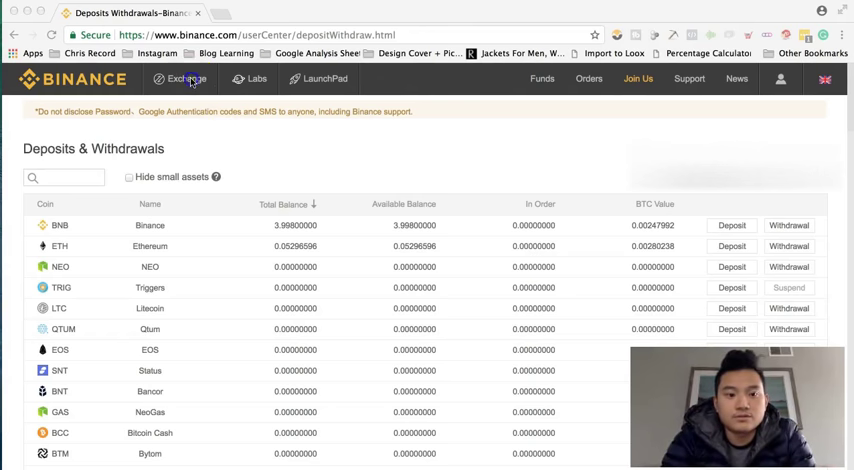
- Review the current balances on the Deposits & Withdrawals page before trading
click(188, 80)
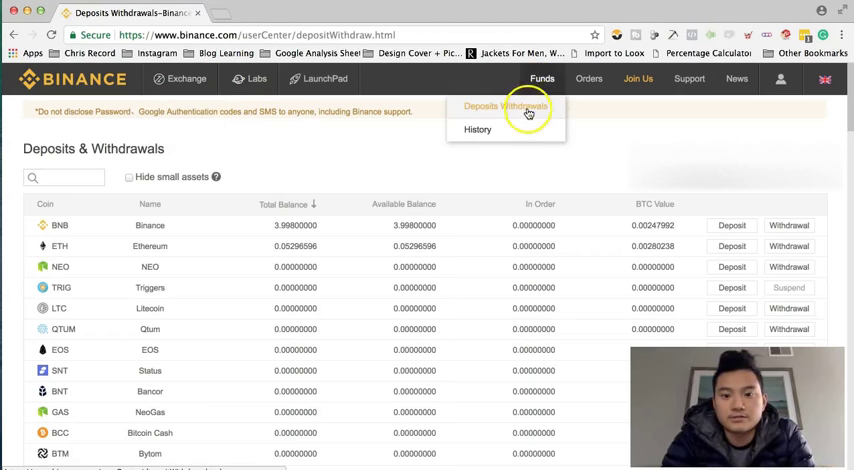
click(508, 106)
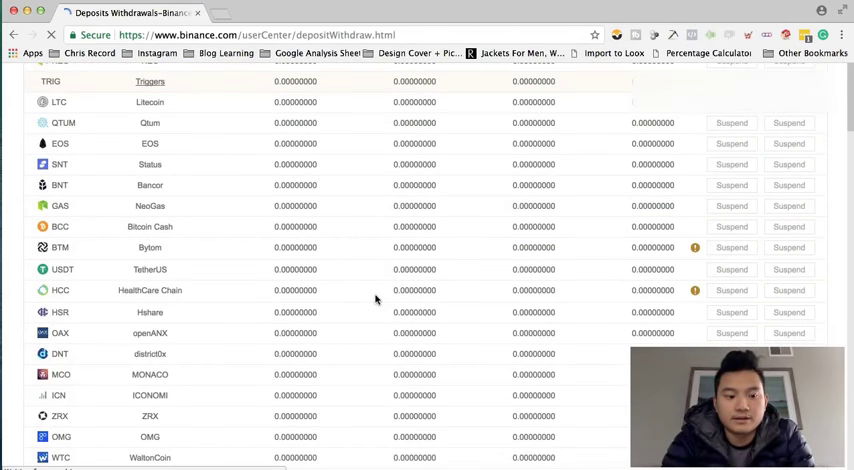
scroll(down, 3)
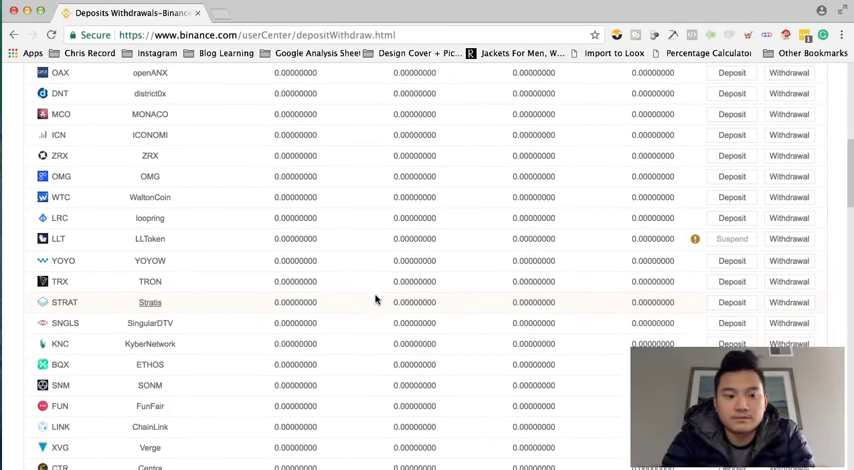
scroll(up, 3)
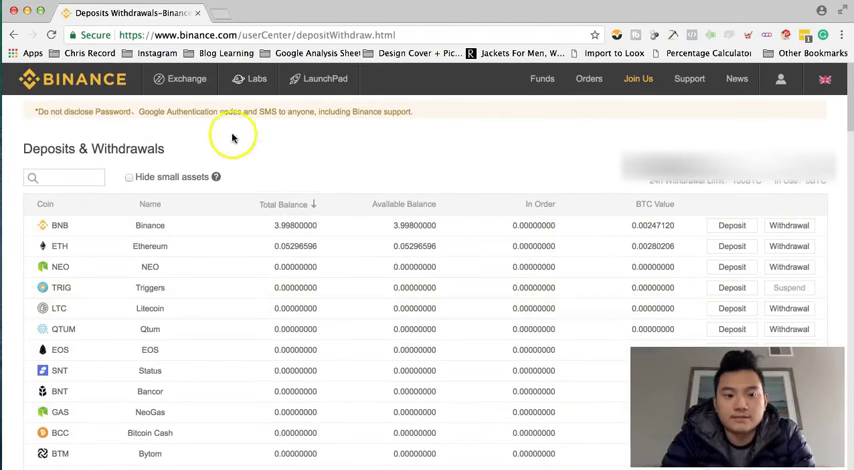
- Switch to the Basic exchange view, landing on the BNB/ETH market
click(188, 80)
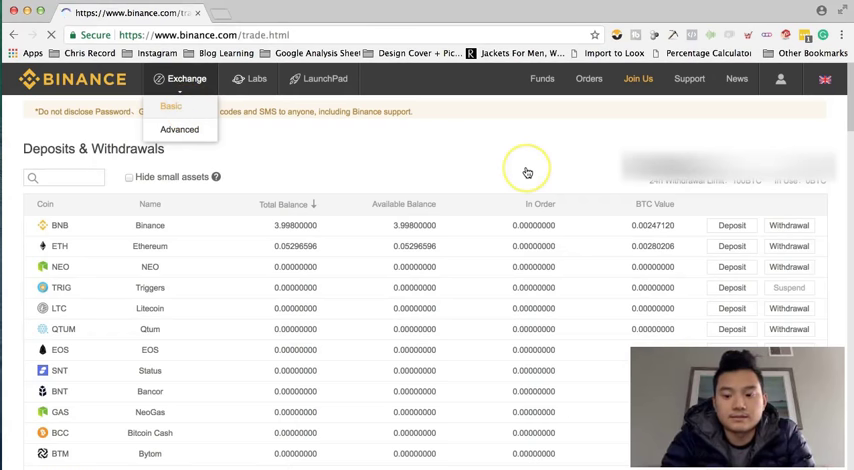
click(170, 106)
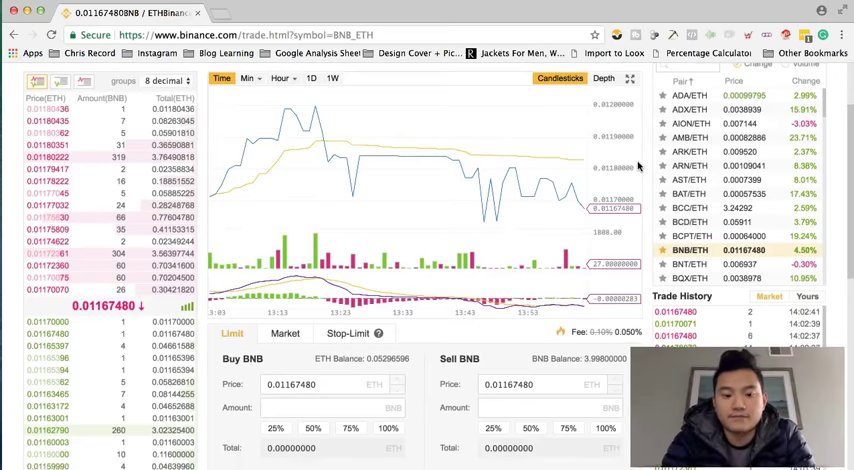
scroll(down, 3)
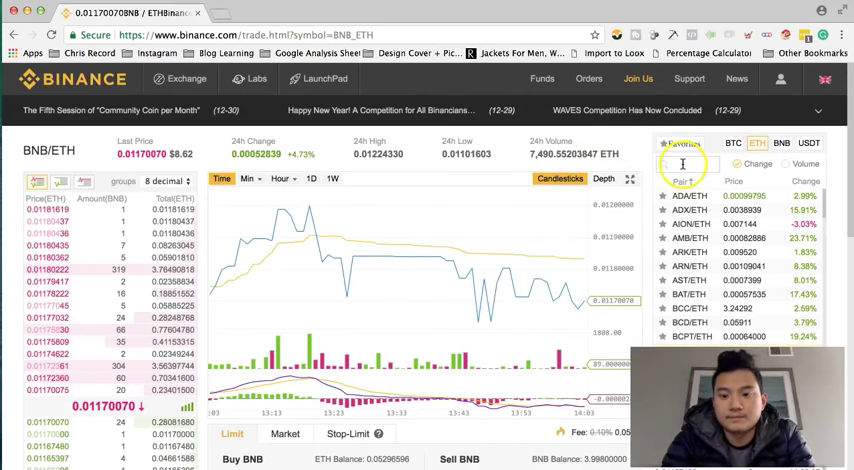
- Search 'trx', select the TRX/ETH market and bring its Buy TRX form into view
text(trx)
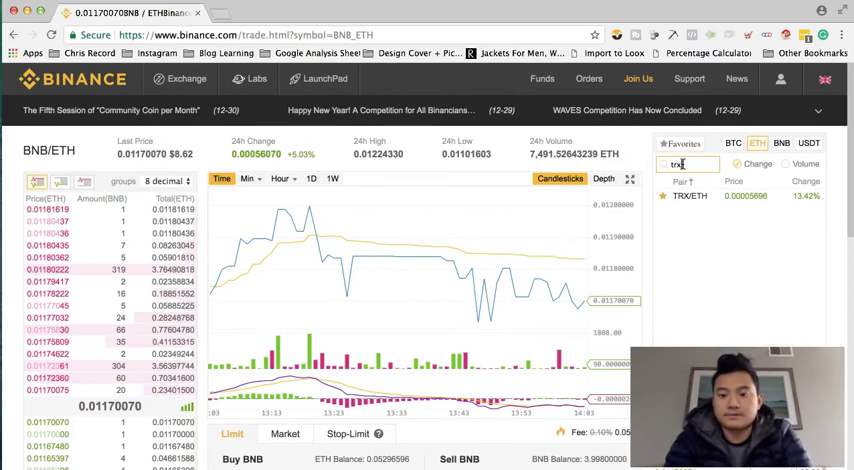
click(688, 196)
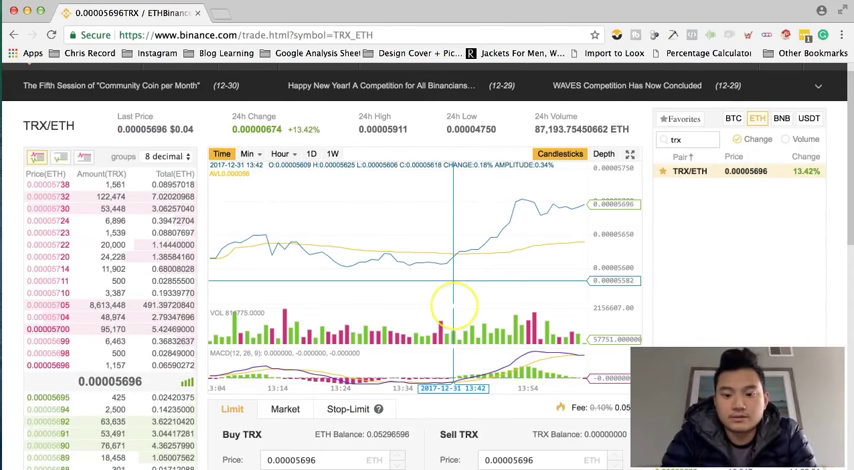
scroll(down, 3)
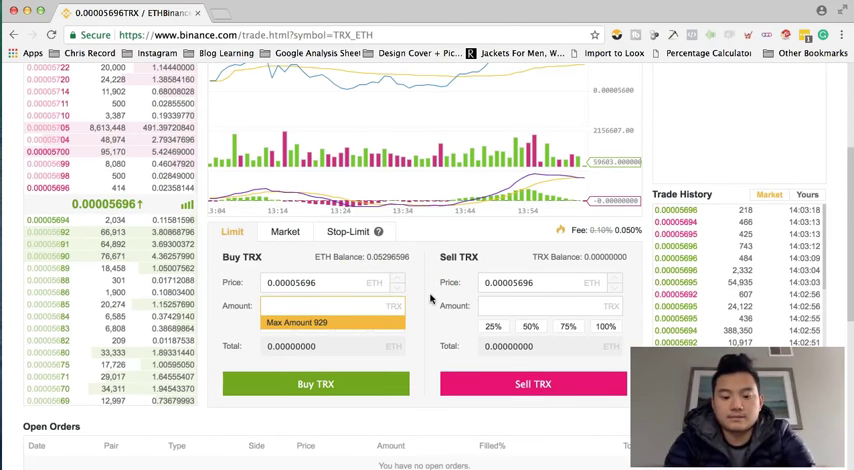
- Place a limit buy for 500 TRX at 0.00005696 ETH after adjusting the amount from 400
text(400)
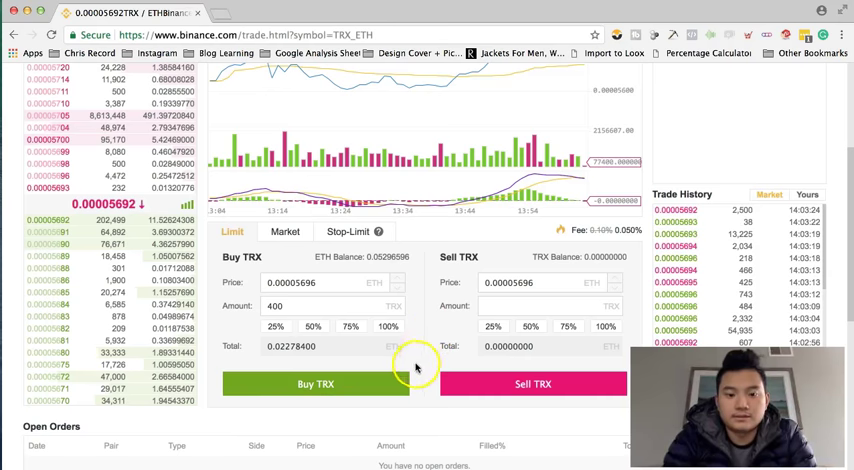
text(4)
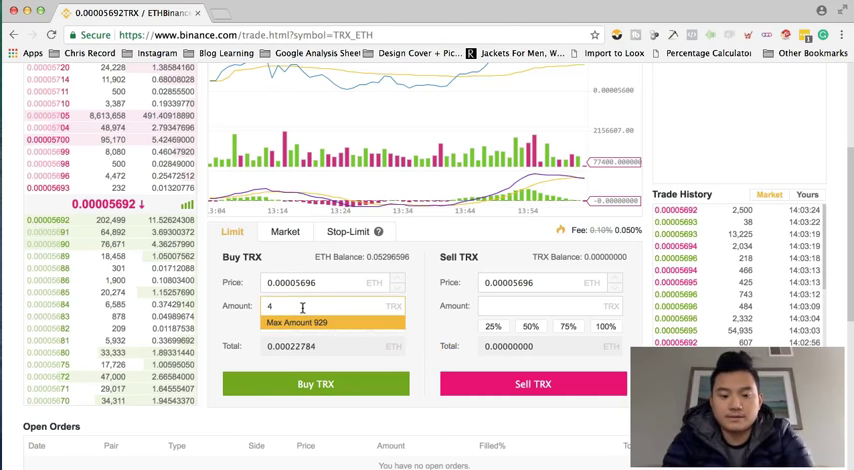
text(500)
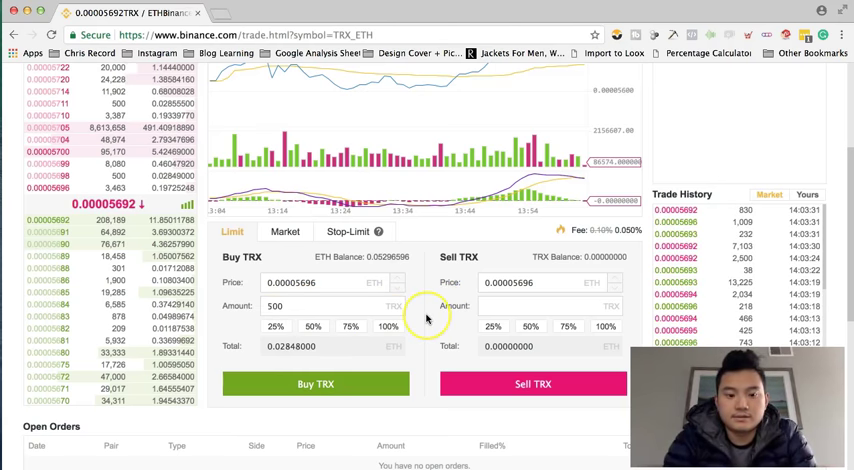
mouse_move(408, 350)
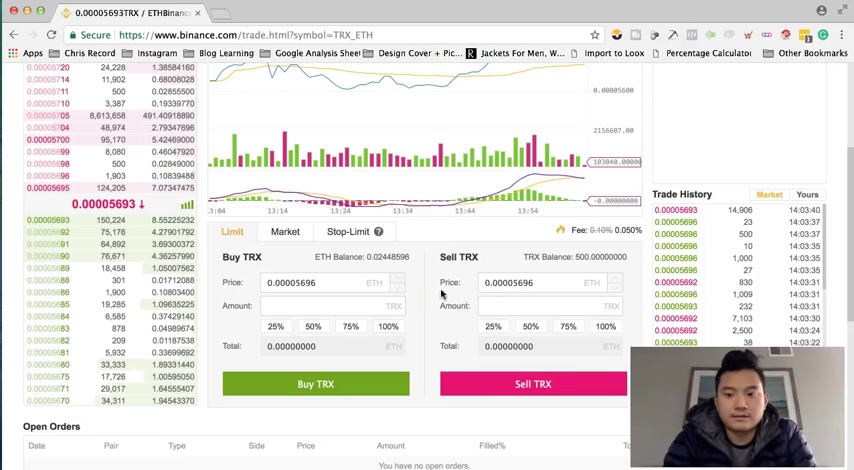
mouse_move(440, 268)
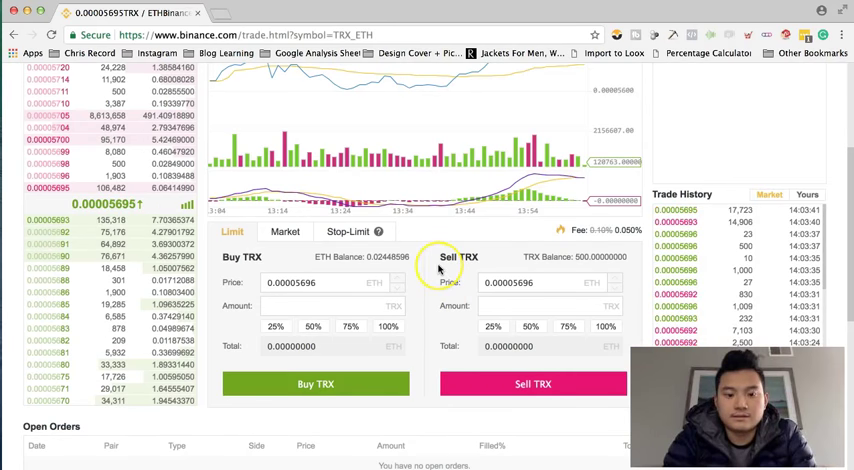
scroll(down, 3)
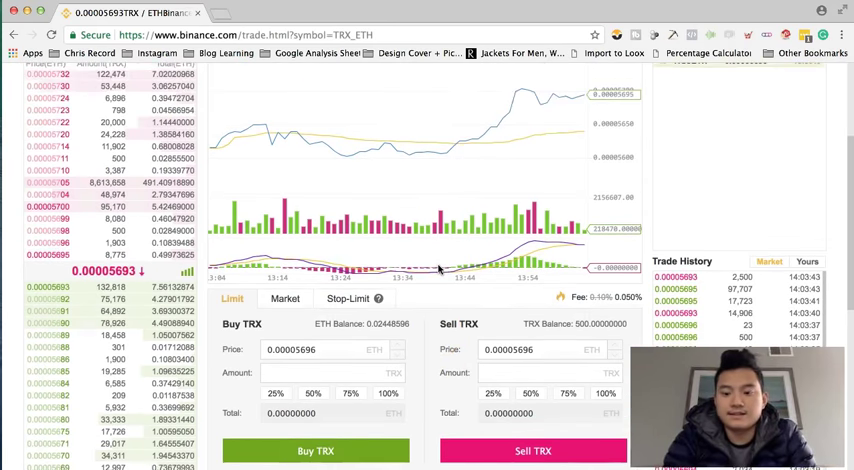
- Return to Funds > Deposits & Withdrawals to confirm the new 500 TRX balance
click(544, 80)
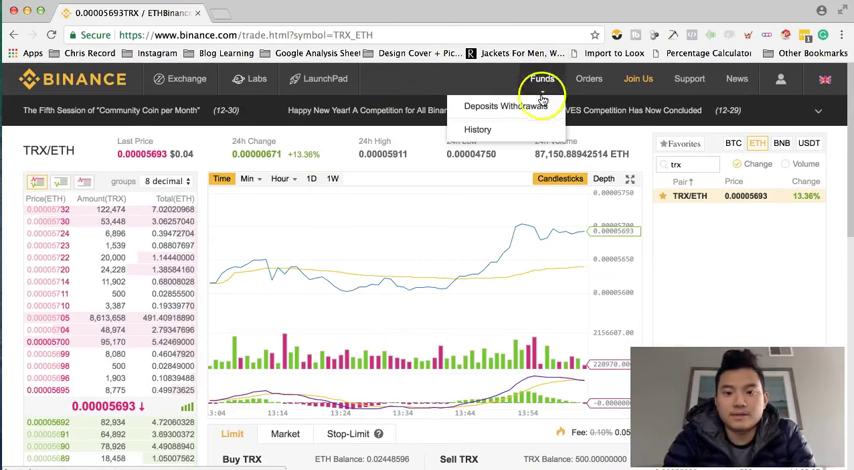
click(504, 106)
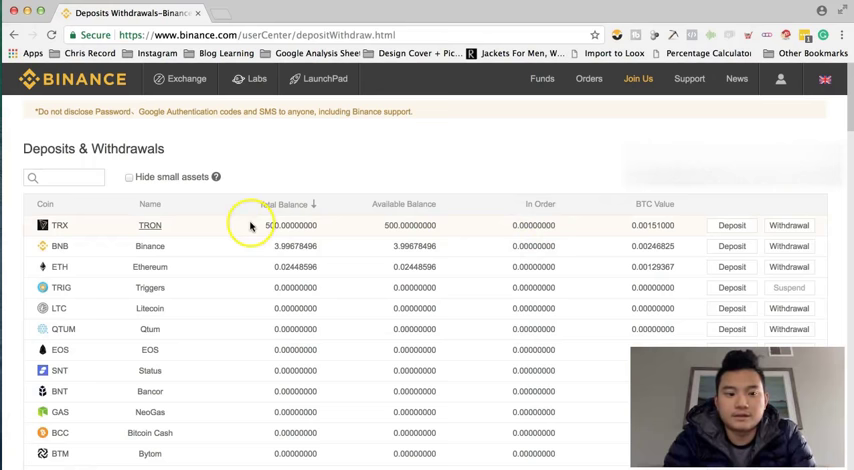
mouse_move(490, 168)
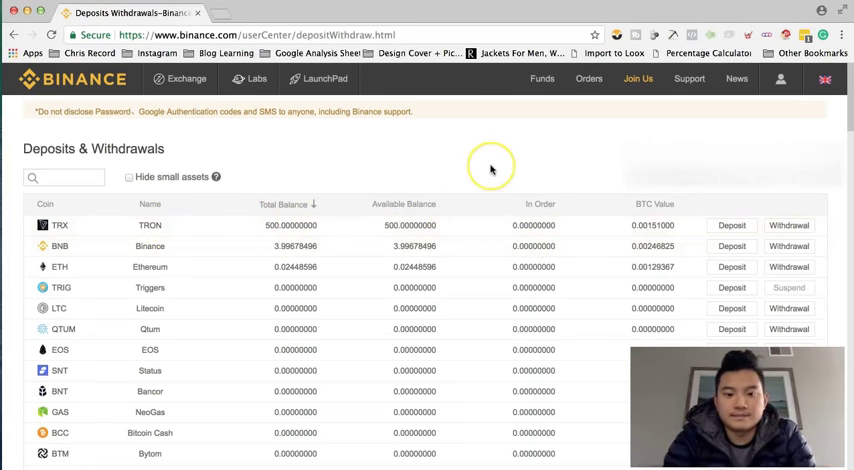
scroll(down, 3)
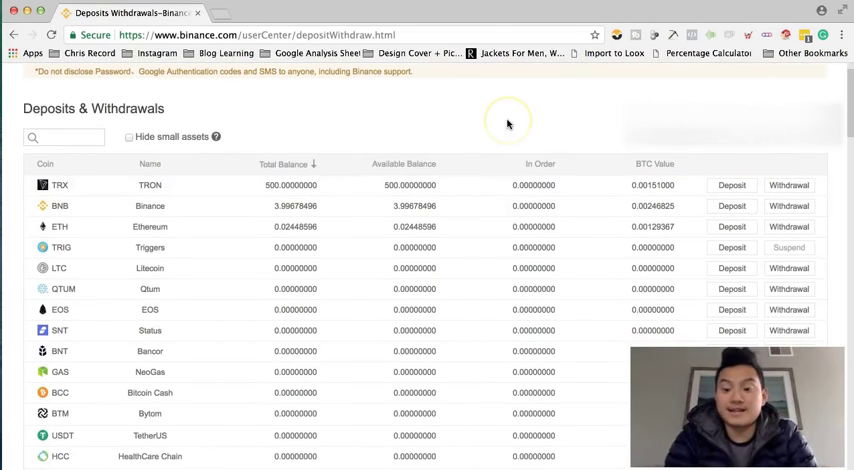